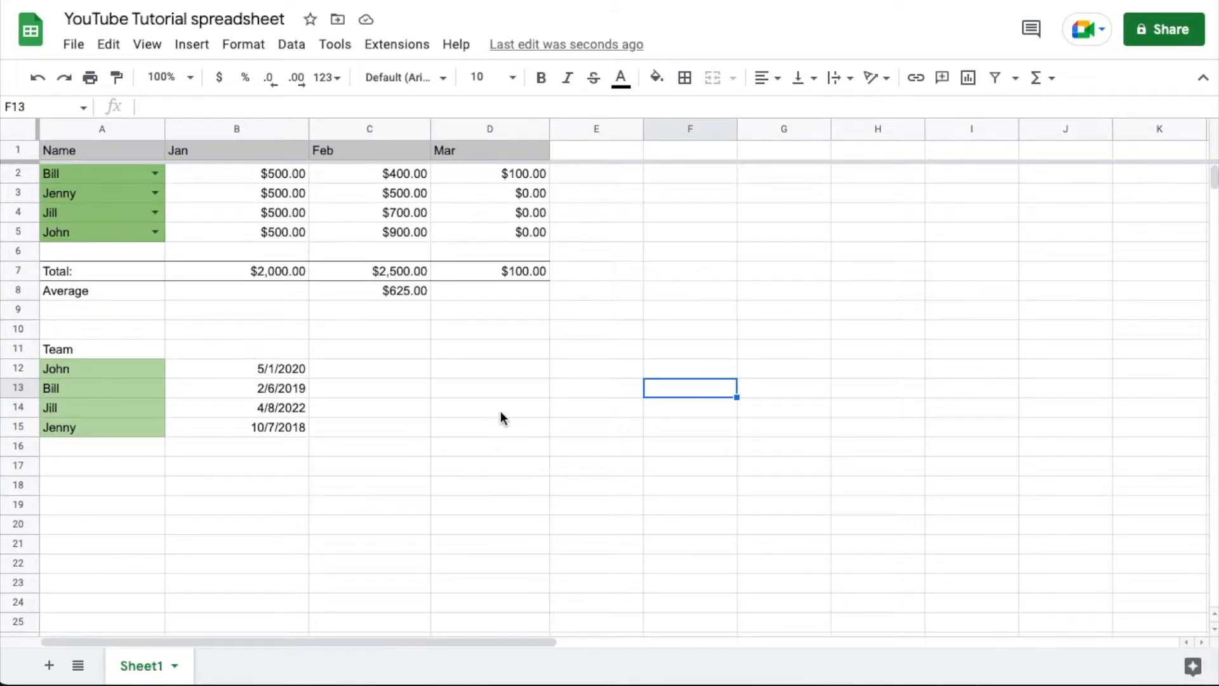
mouse_move(464, 380)
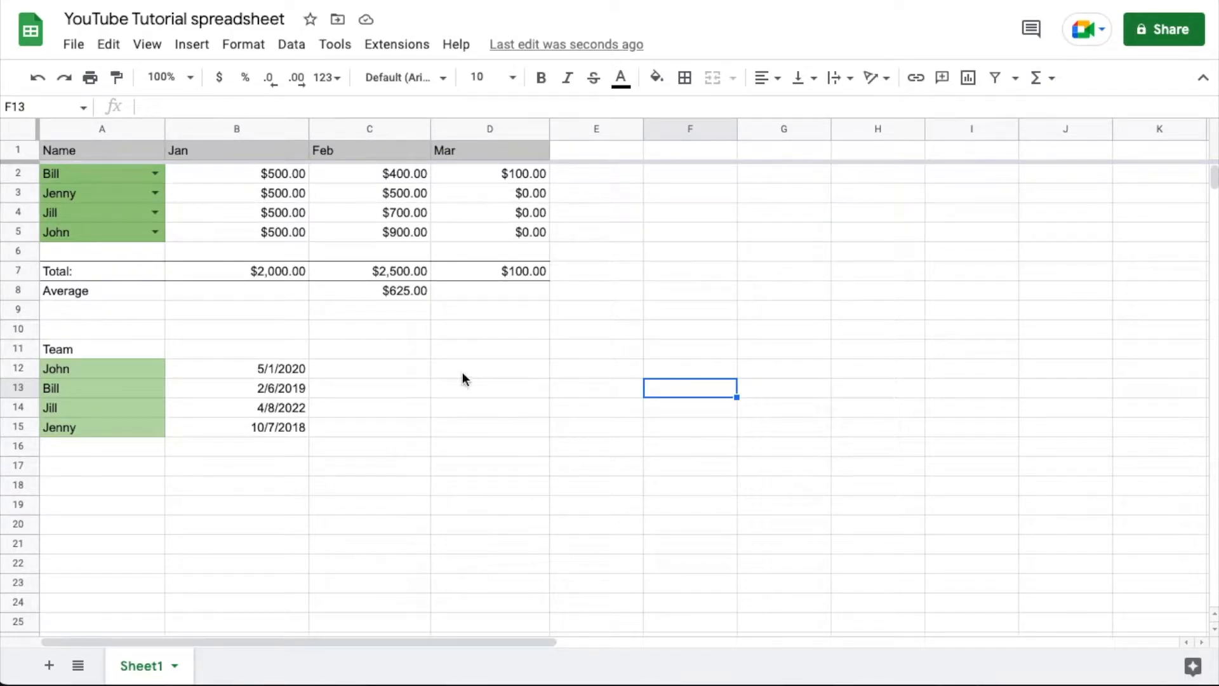
mouse_move(268, 359)
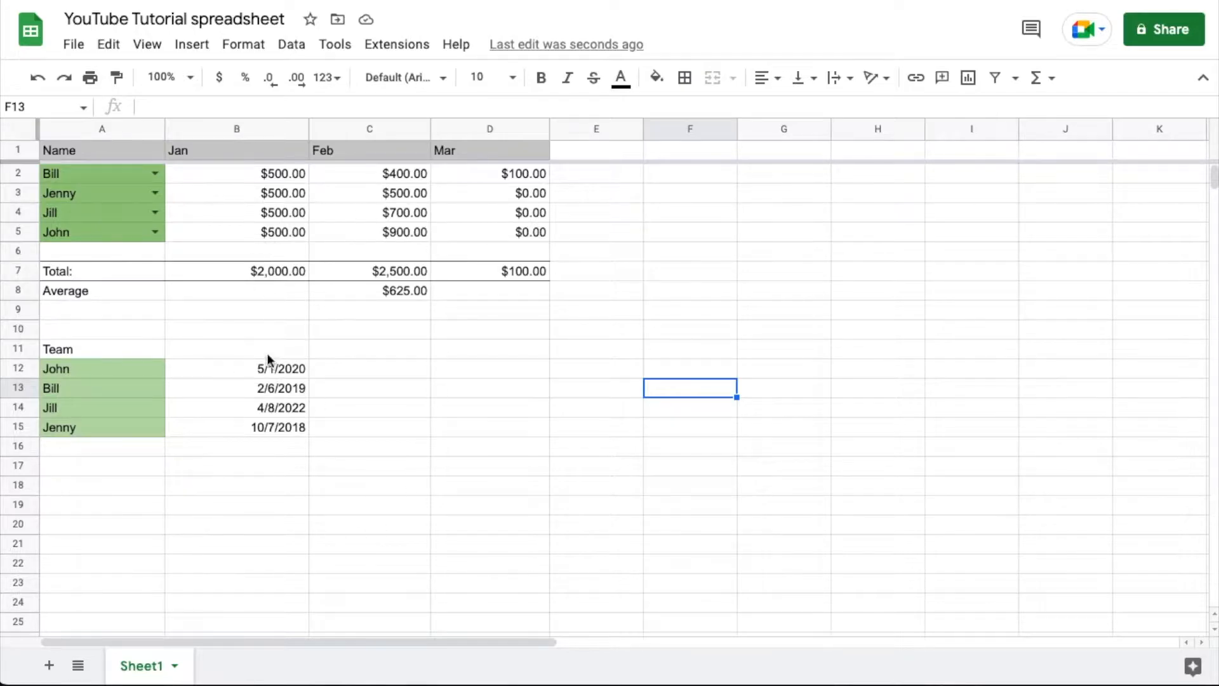
mouse_move(697, 283)
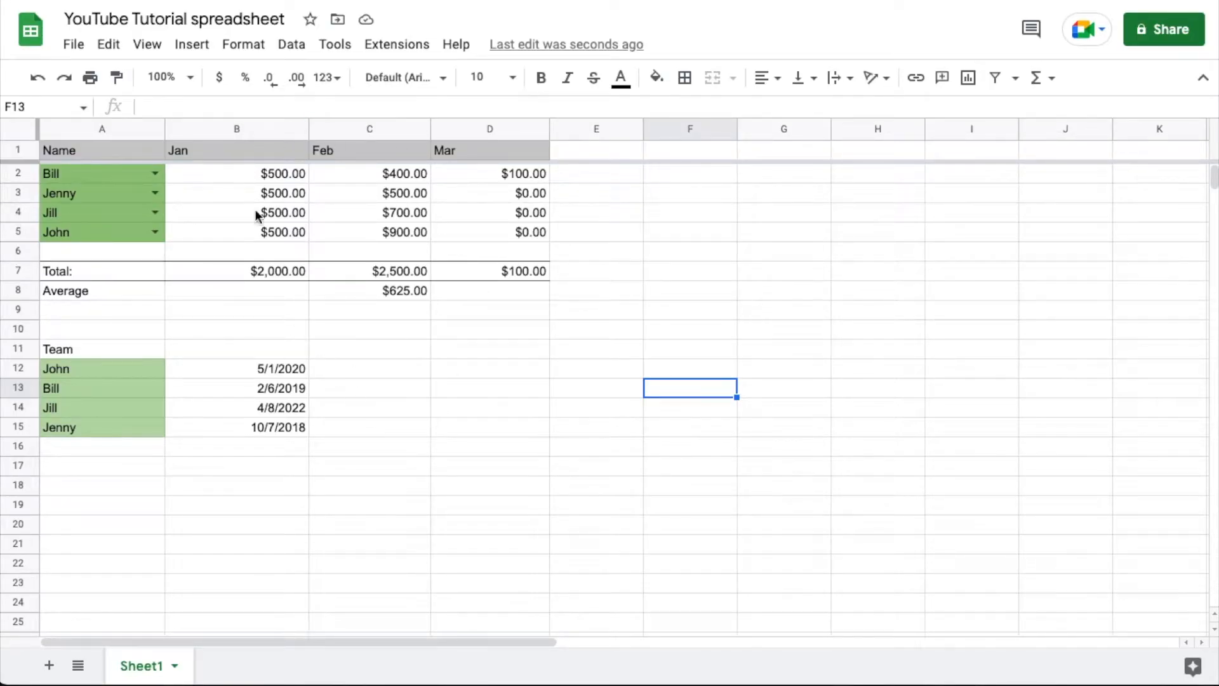
mouse_move(129, 412)
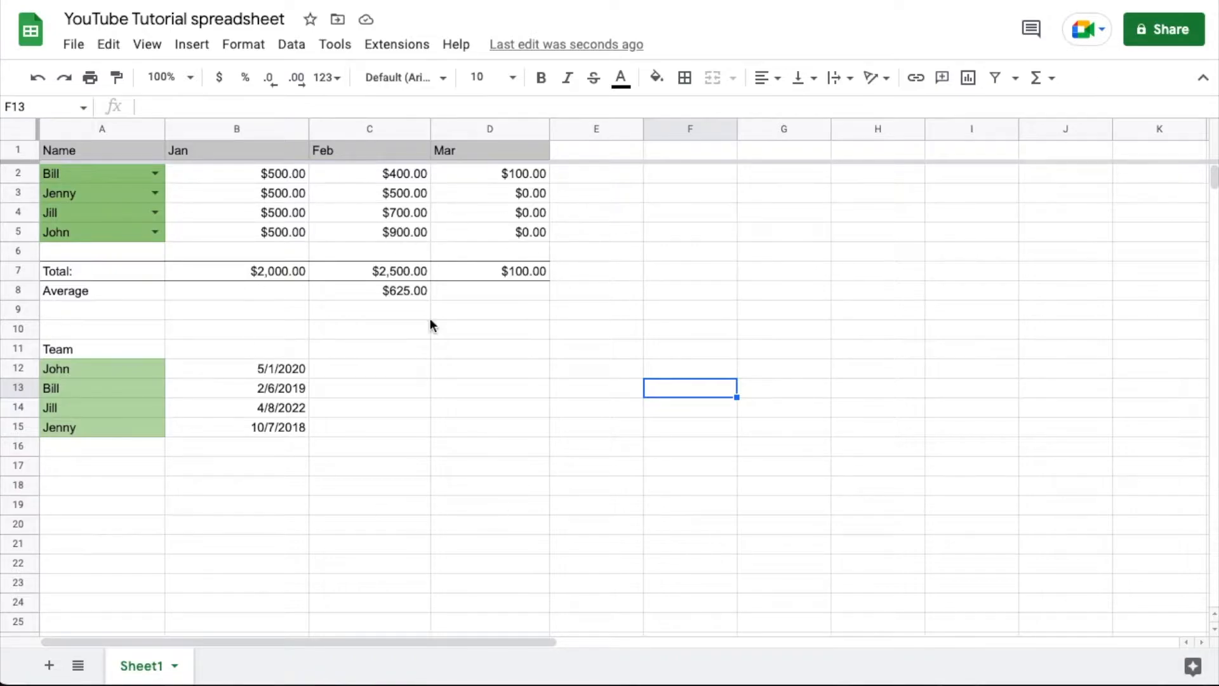
mouse_move(367, 459)
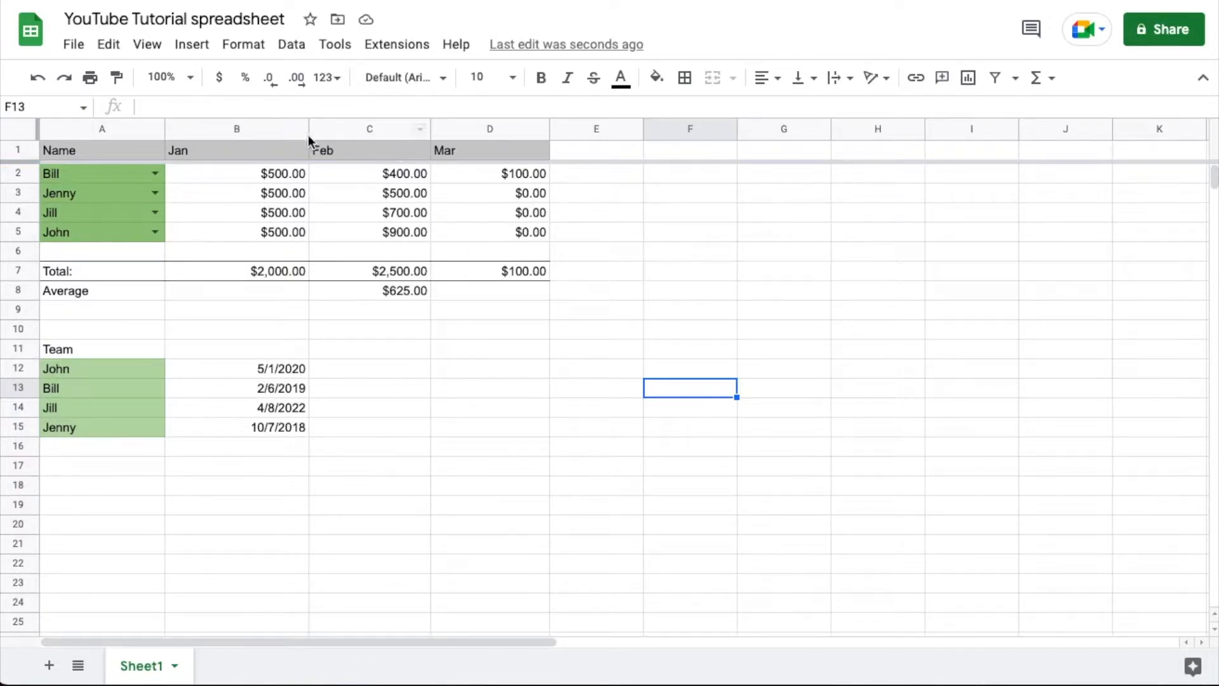
mouse_move(500, 303)
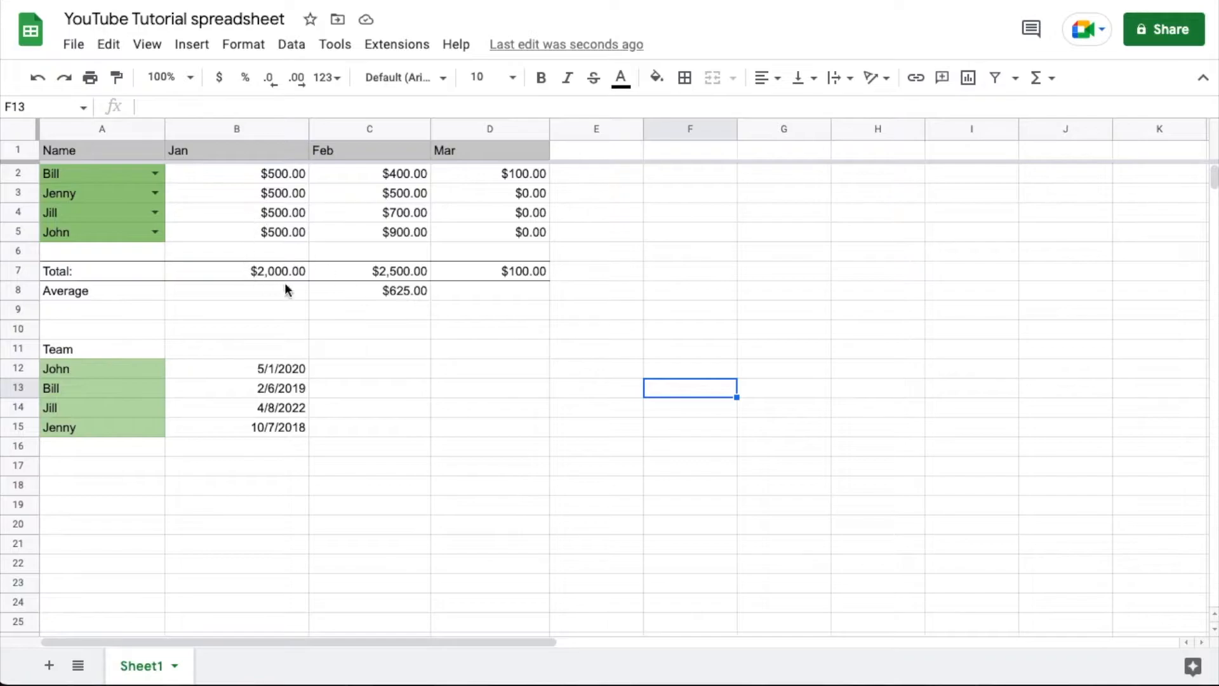
mouse_move(527, 438)
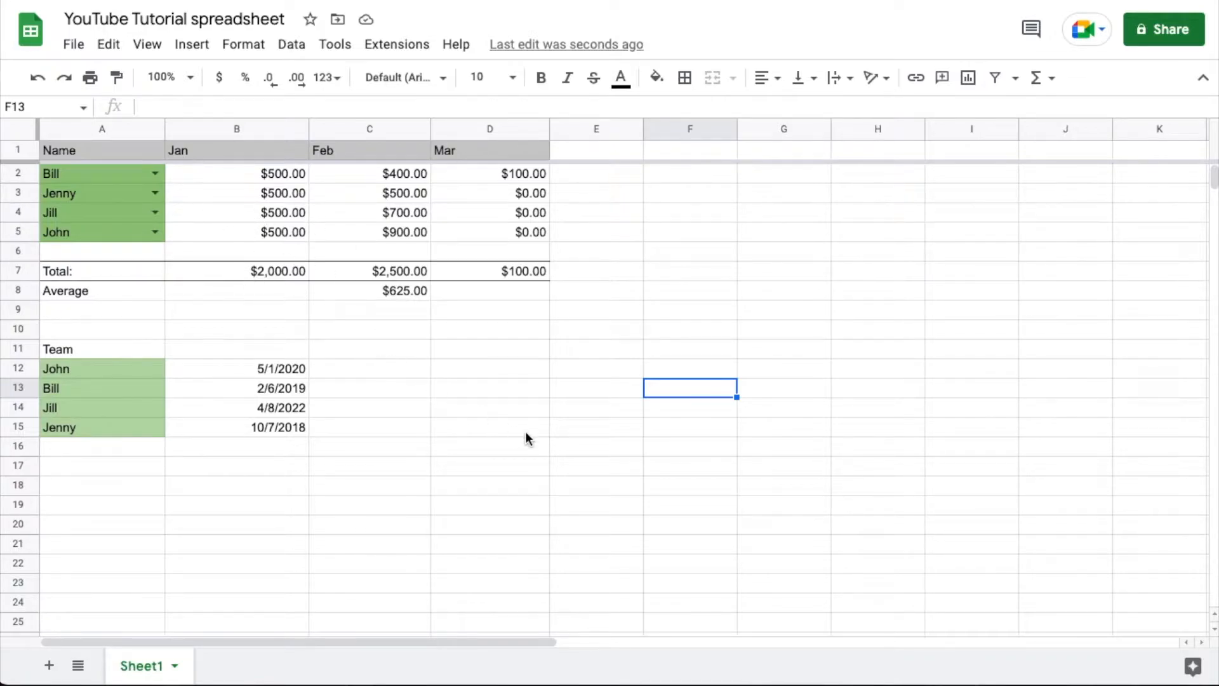
mouse_move(492, 331)
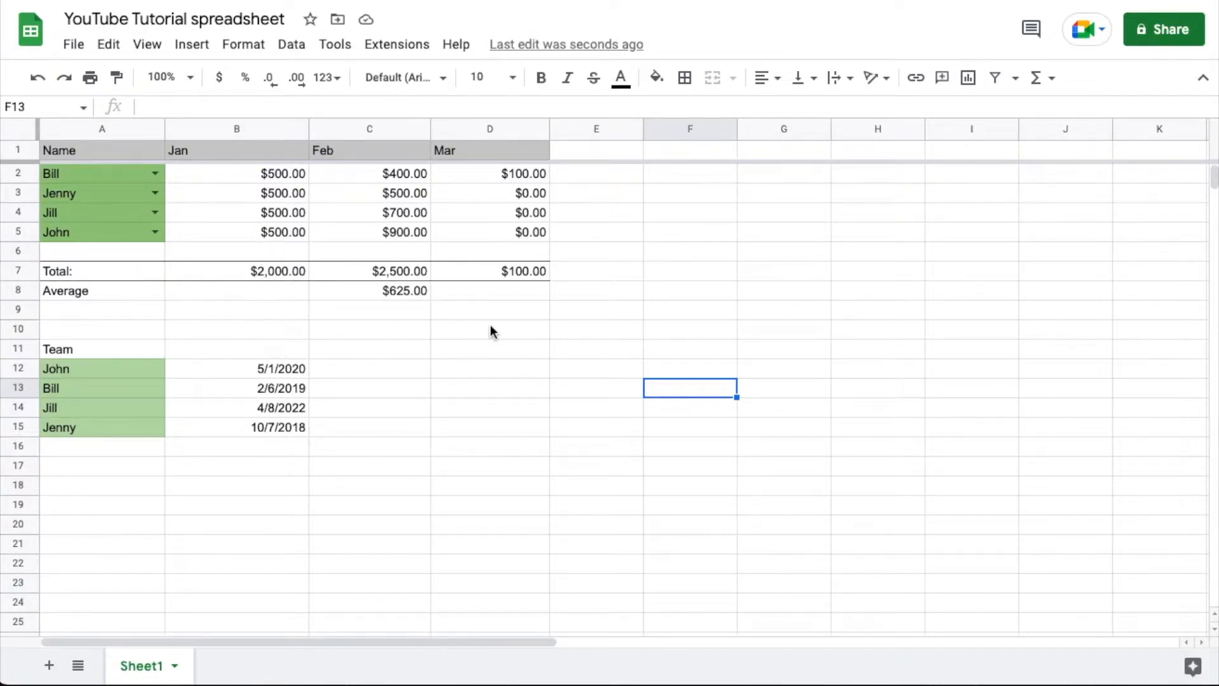
mouse_move(275, 237)
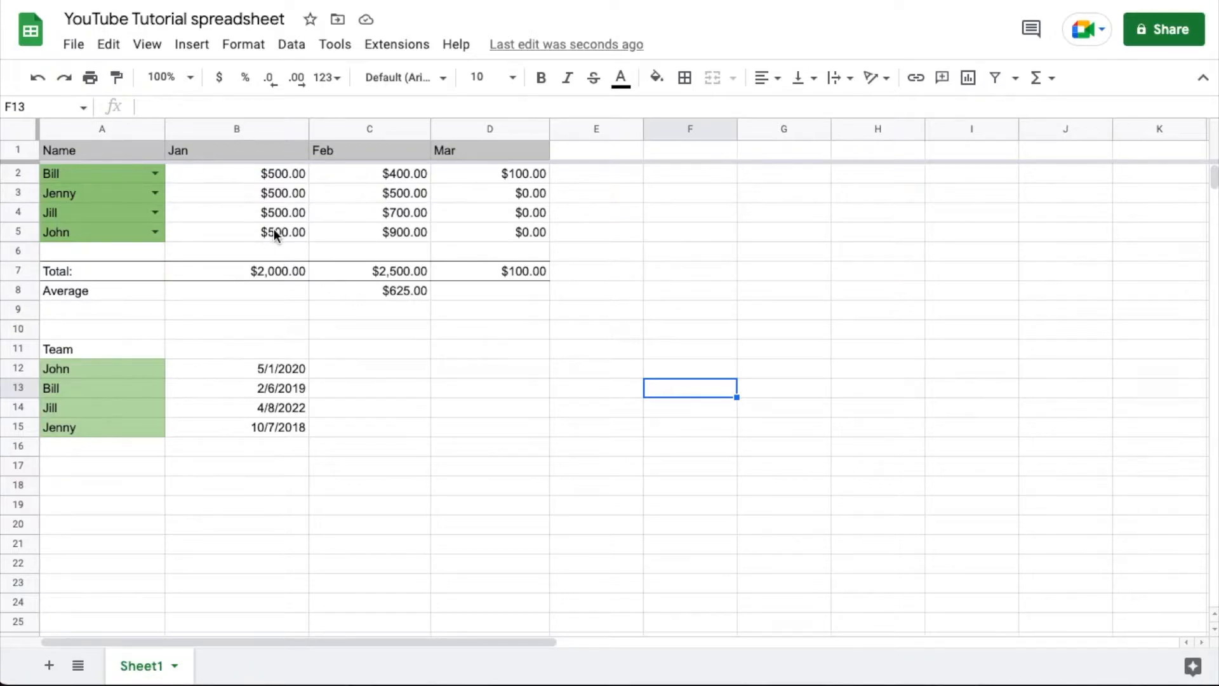
- Select the Jan total cell B7 holding =SUM(B2:B5) as the link target
left_click(236, 270)
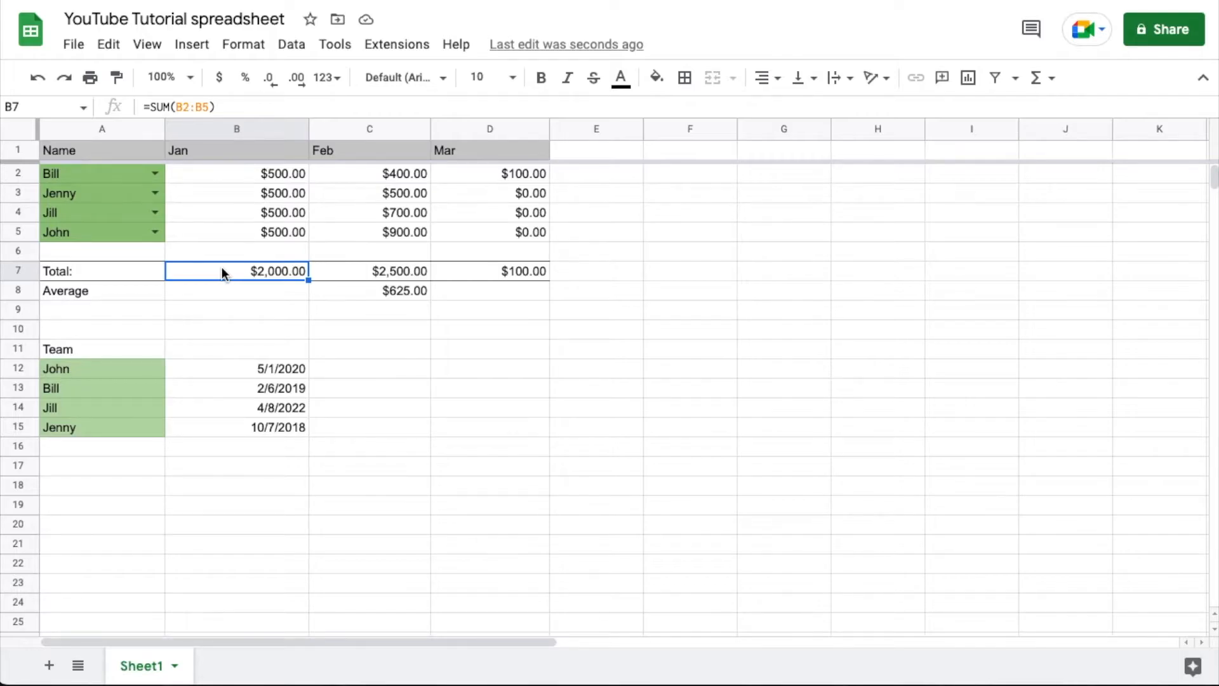
- Copy a link to cell B7 via the context menu's 'Get link to this cell'
right_click(236, 270)
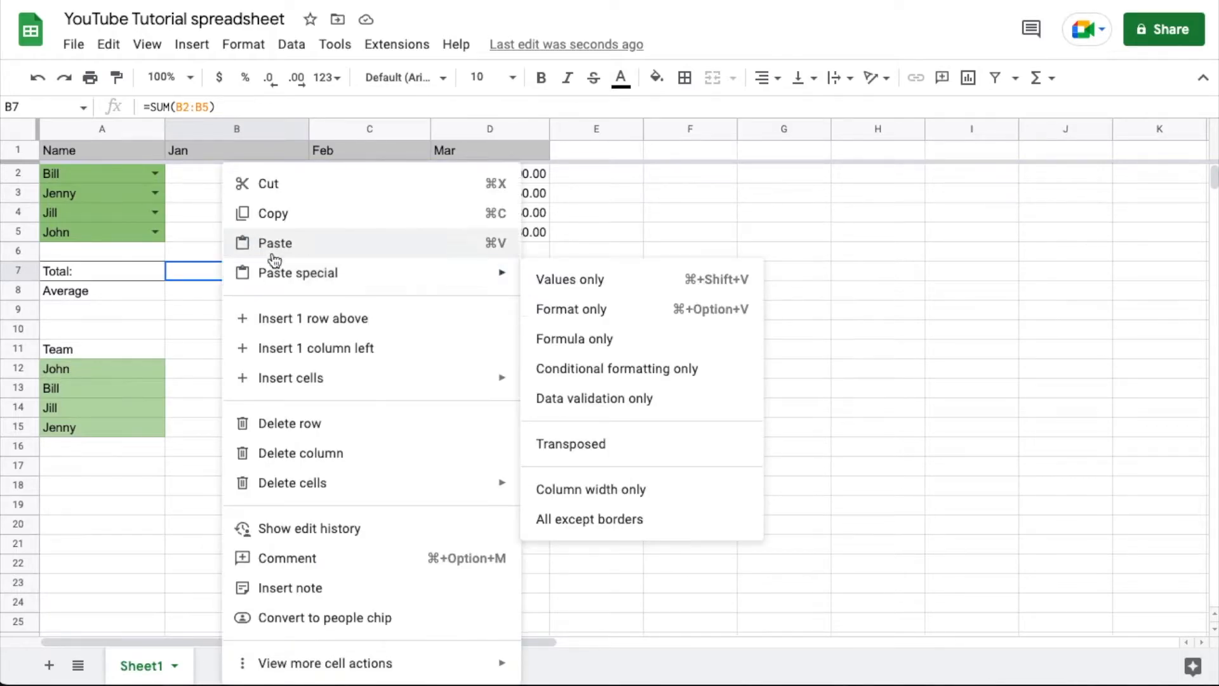
mouse_move(358, 323)
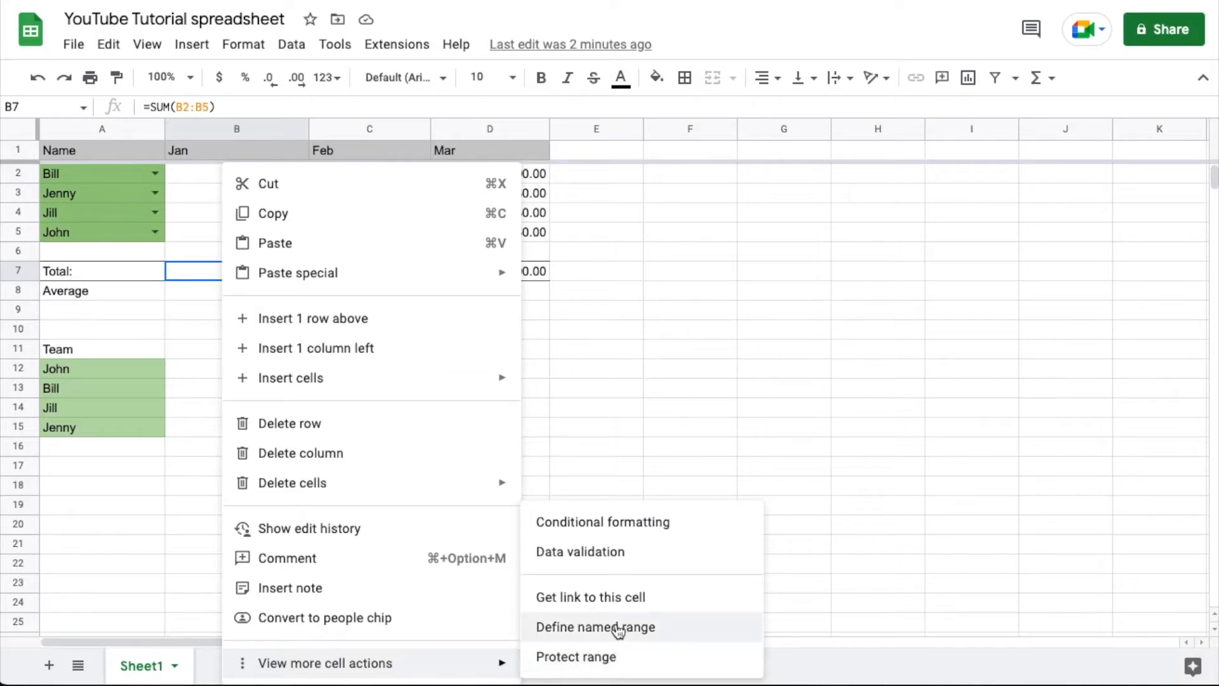
mouse_move(553, 597)
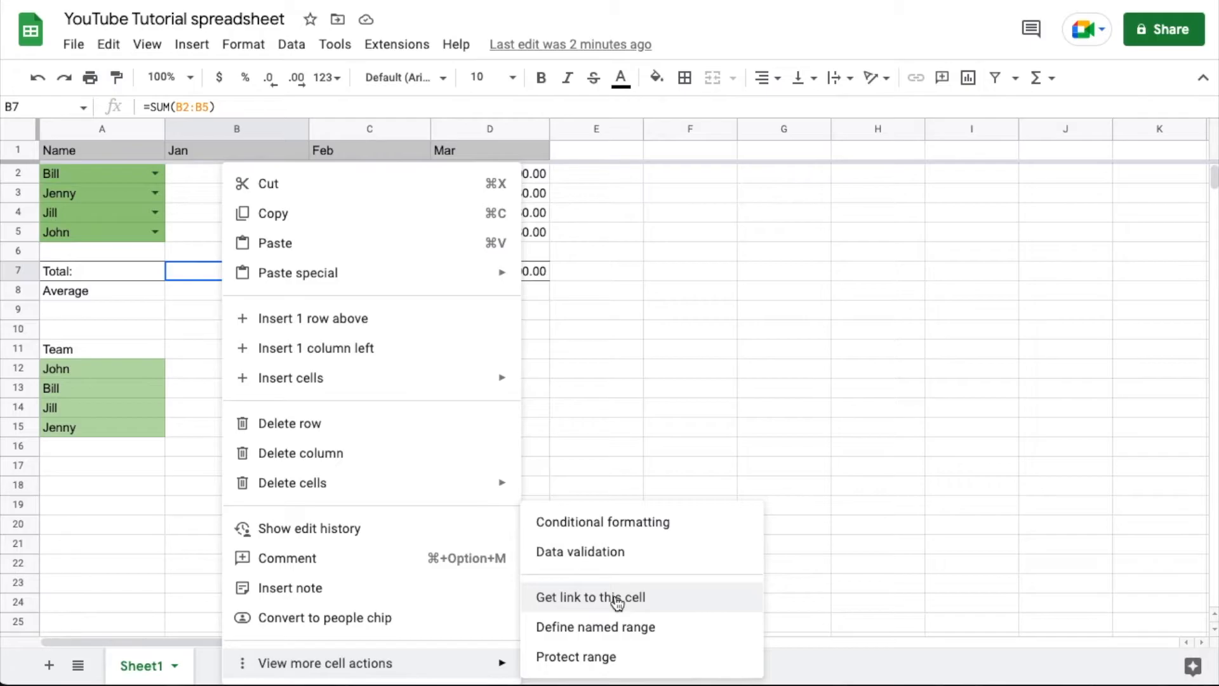
left_click(589, 597)
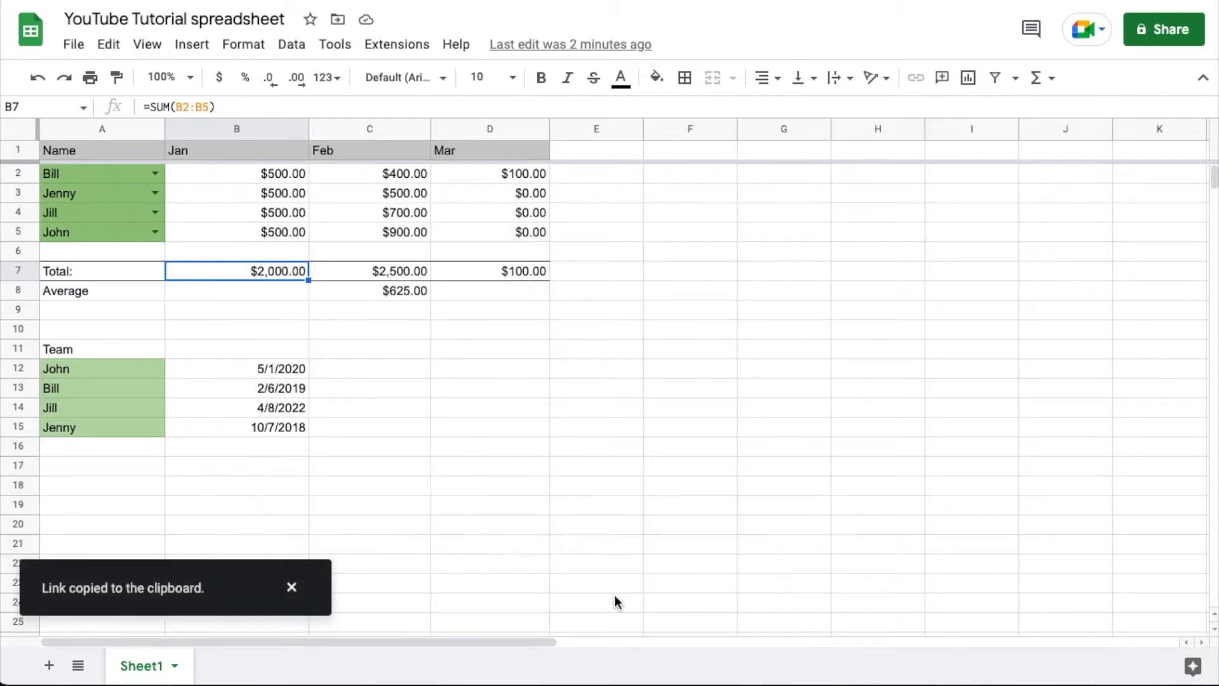
mouse_move(347, 582)
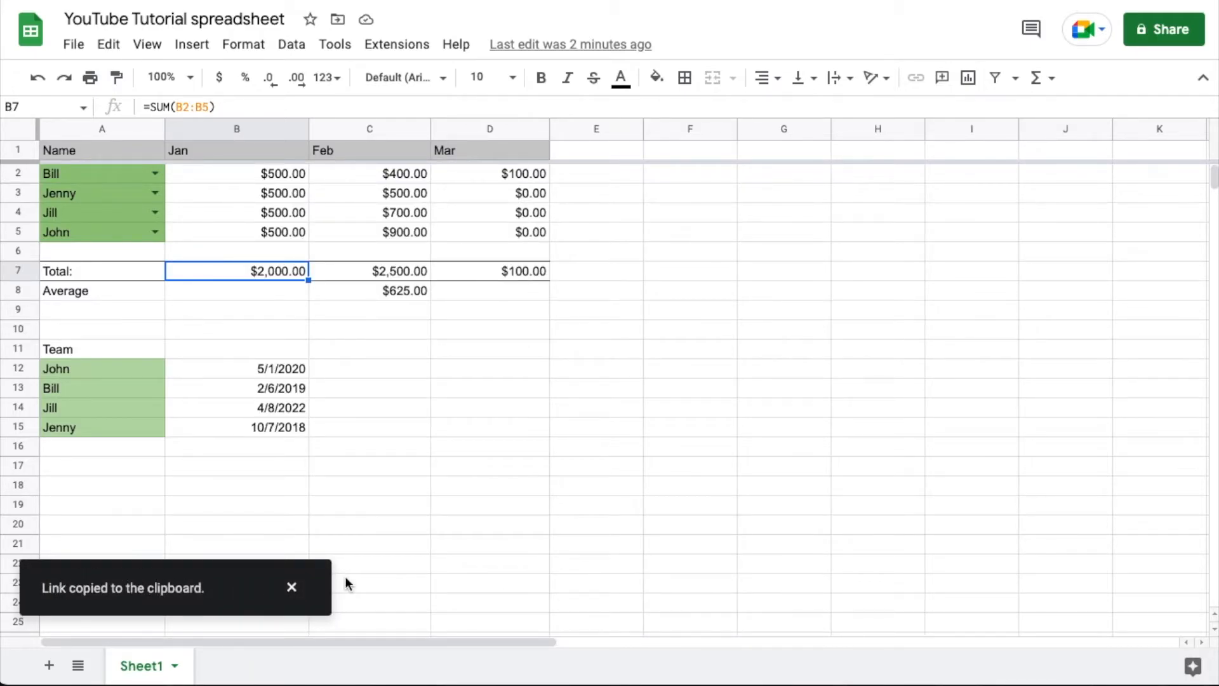
mouse_move(618, 300)
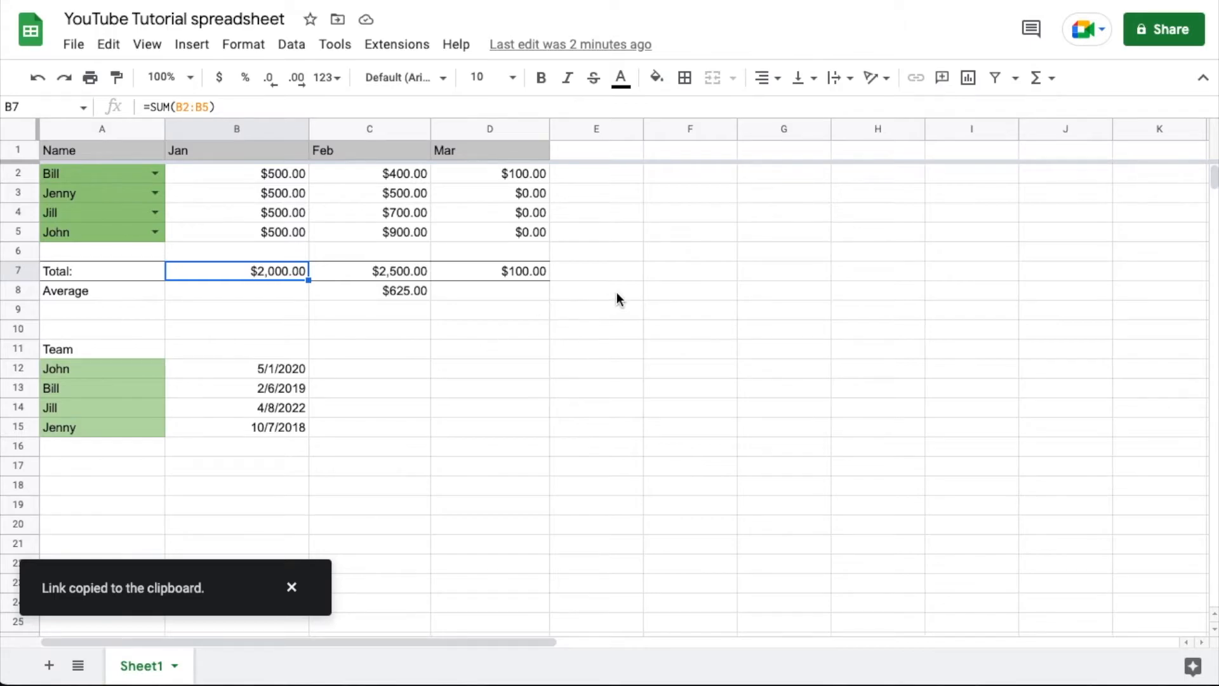
- Select cell J9 as the destination for the copied B7 link
left_click(688, 289)
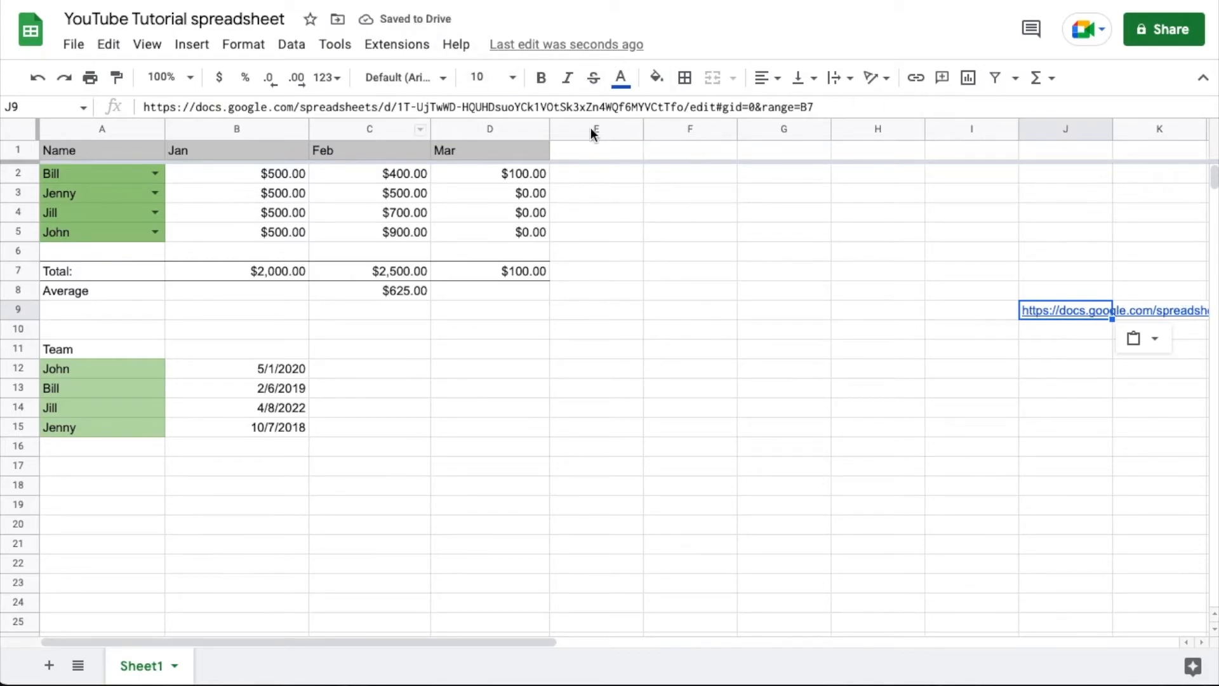
mouse_move(931, 396)
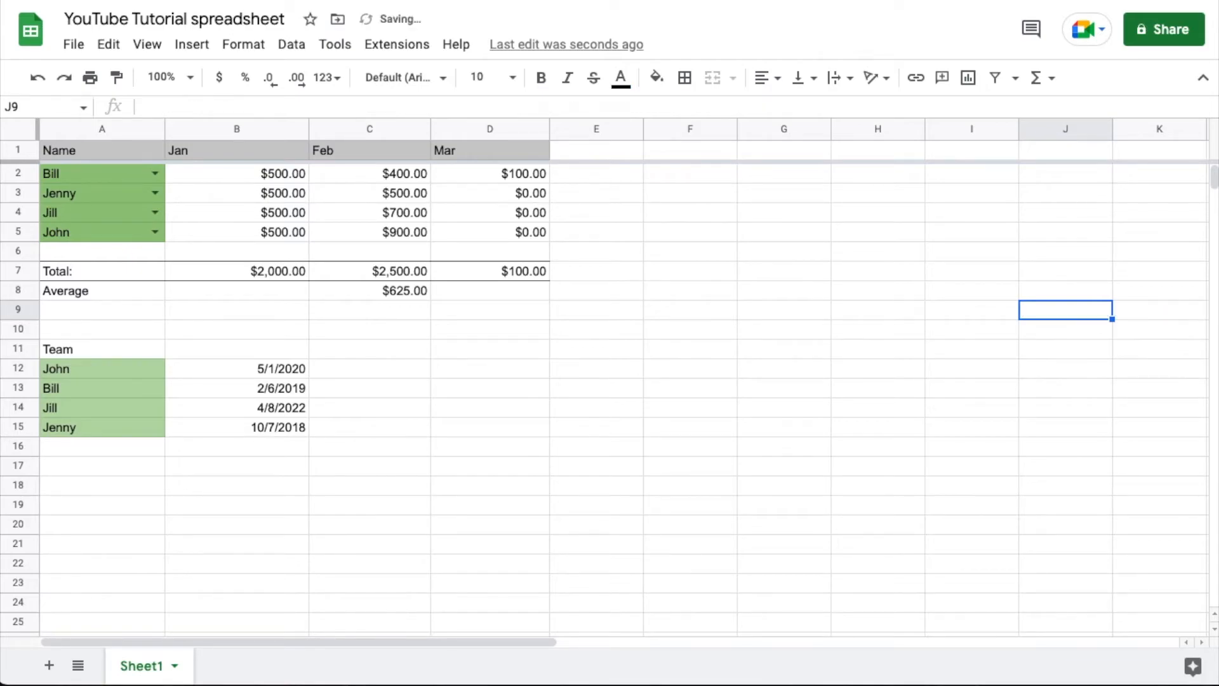
left_click(597, 328)
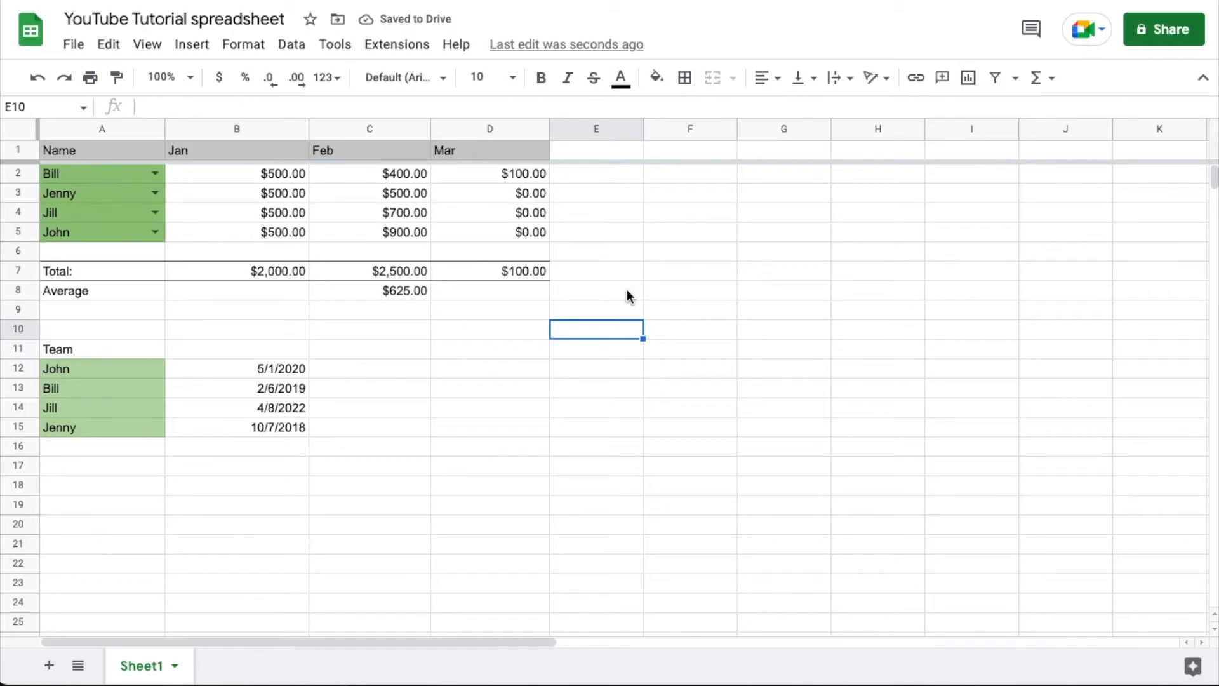
mouse_move(601, 359)
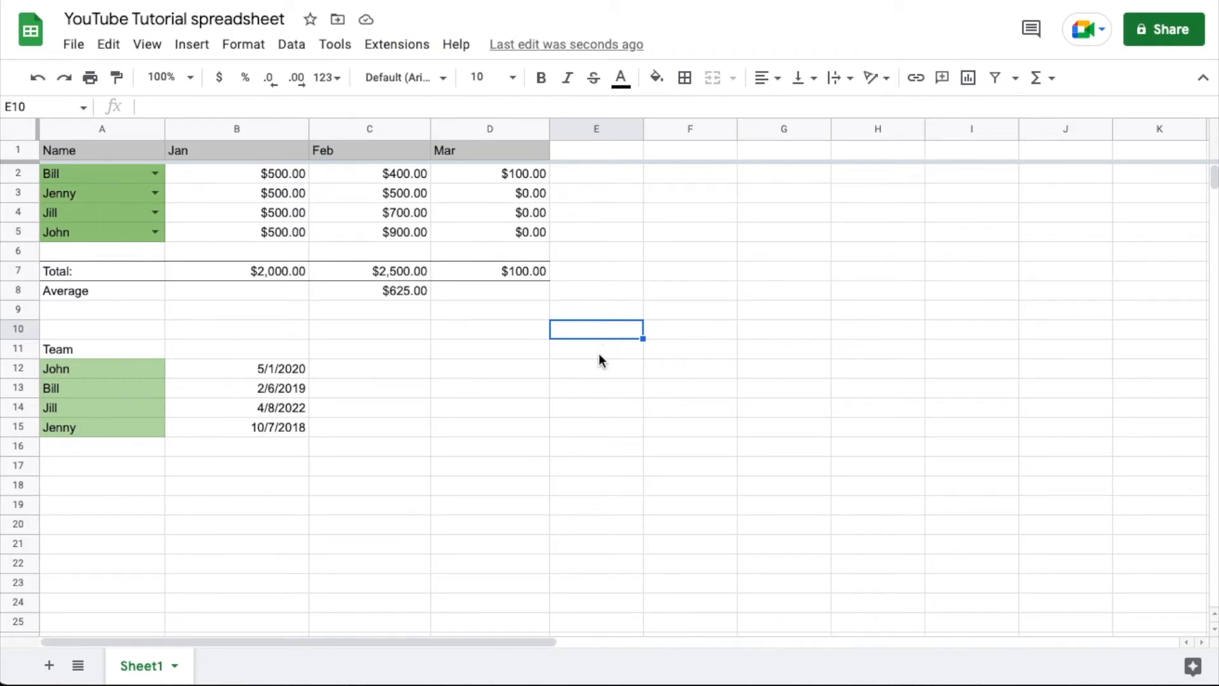